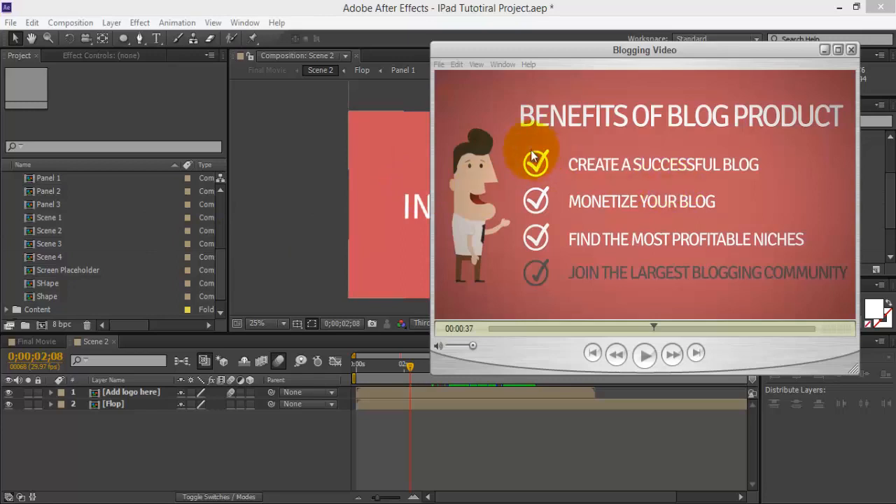
pyautogui.moveTo(826, 52)
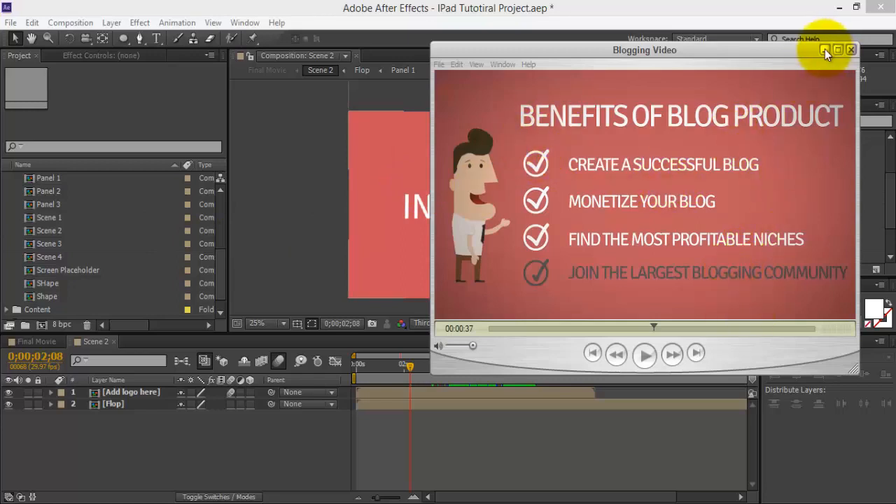
# - Close the Blogging Video reference player to bring the Scene 2 composition back into view
pyautogui.click(852, 49)
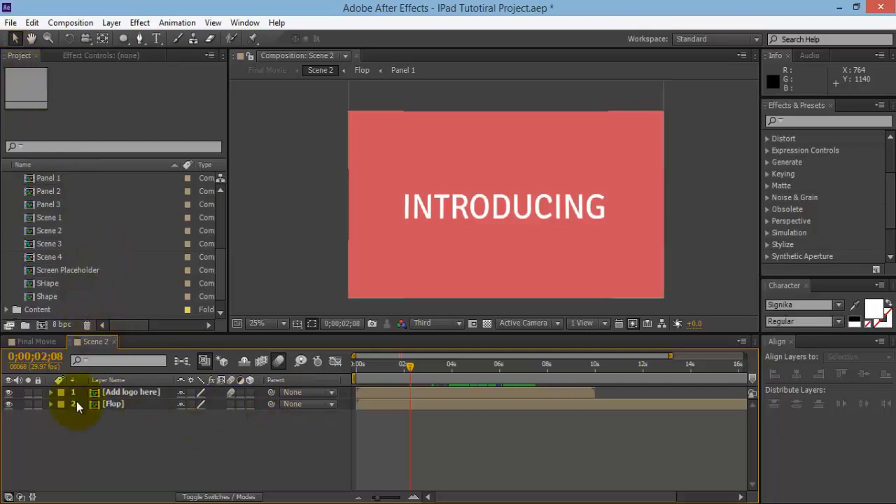
# - Create a new 200×200 composition named Tick Box
pyautogui.click(70, 23)
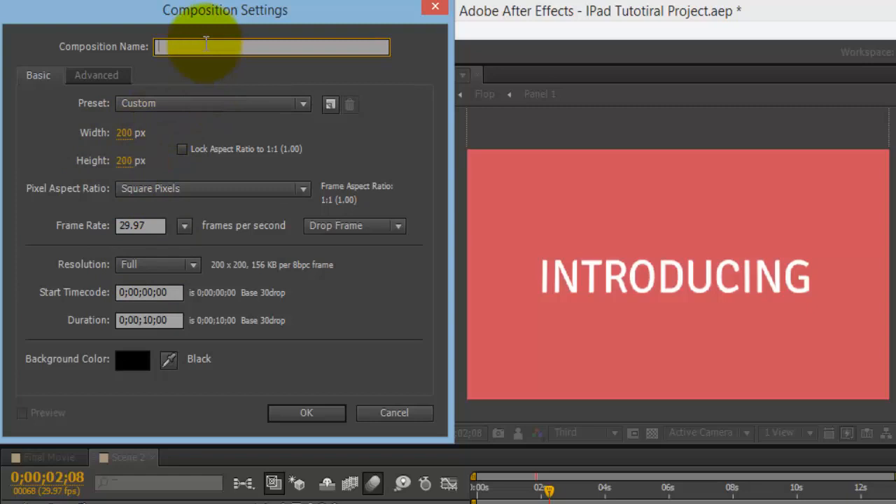
pyautogui.write('Tick Box')
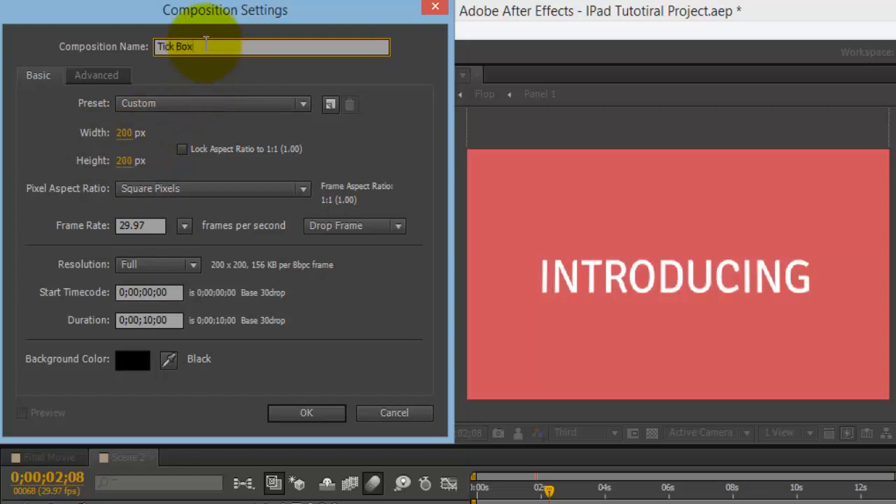
pyautogui.click(305, 412)
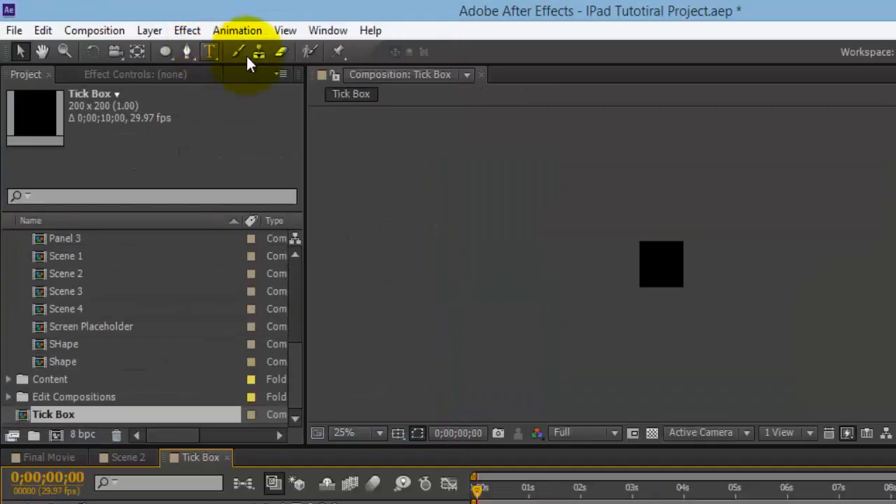
# - Extend the Tick Box composition duration to 0;00;30;00 in Composition Settings
pyautogui.click(94, 30)
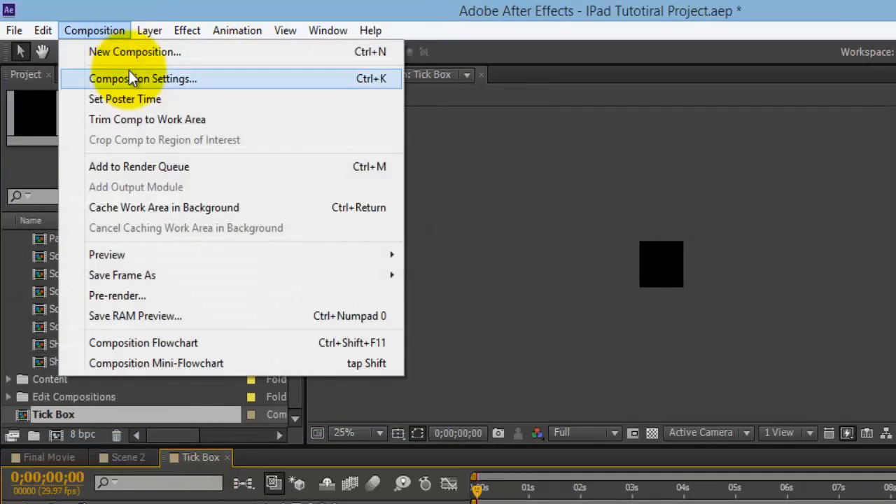
pyautogui.click(143, 79)
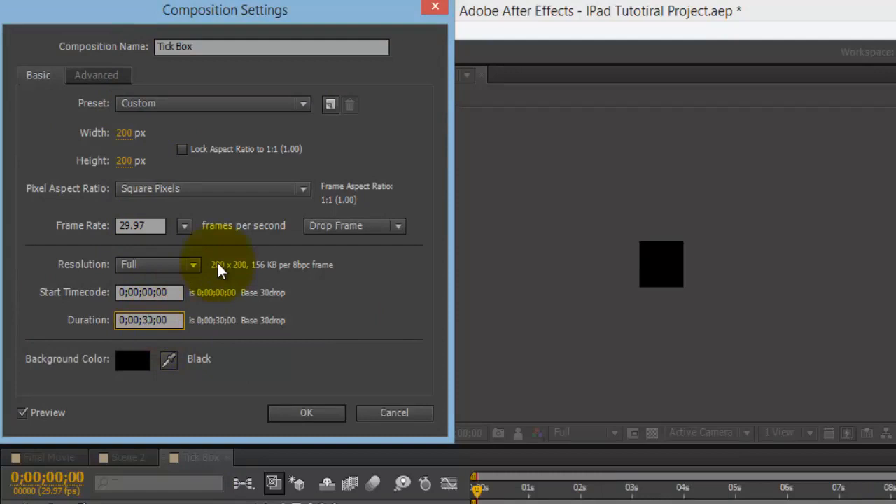
pyautogui.click(306, 412)
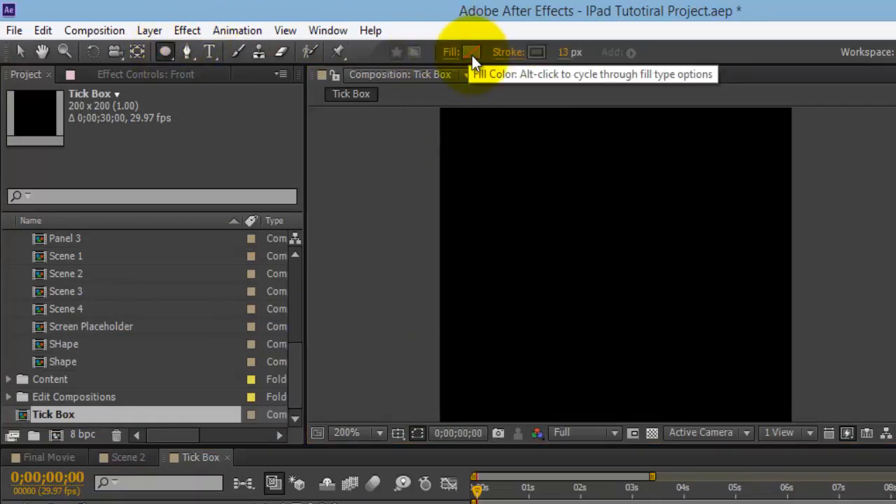
# - Set the fill for new shapes to None, ready for the 13 px Circle ring
pyautogui.click(471, 52)
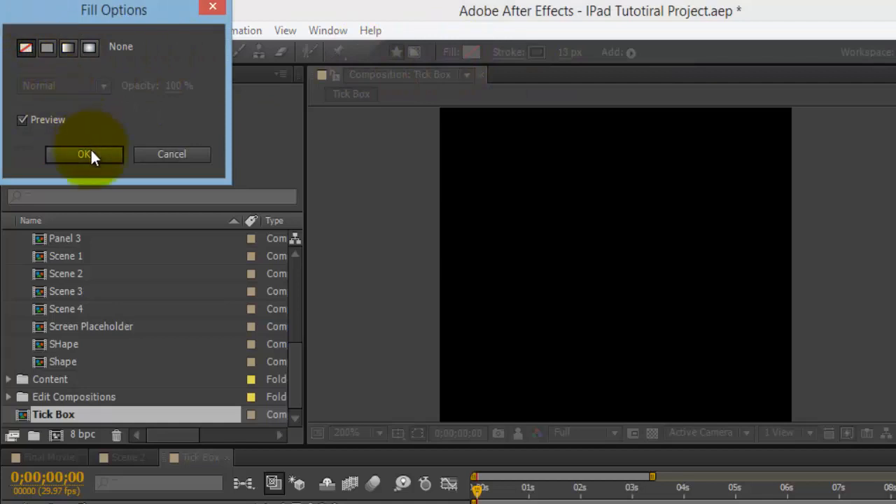
pyautogui.click(84, 154)
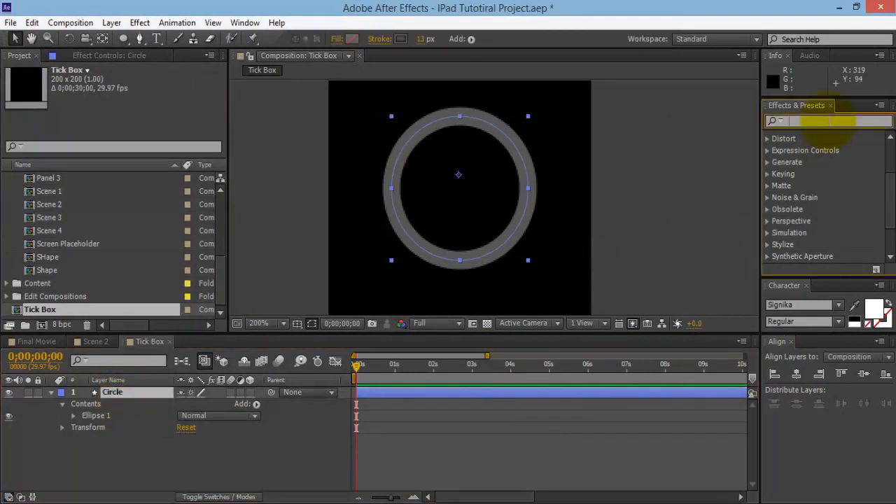
# - Apply Radial Wipe from Effects & Presets to the Circle layer and centre the wipe on the ring
pyautogui.write('radial wipe')
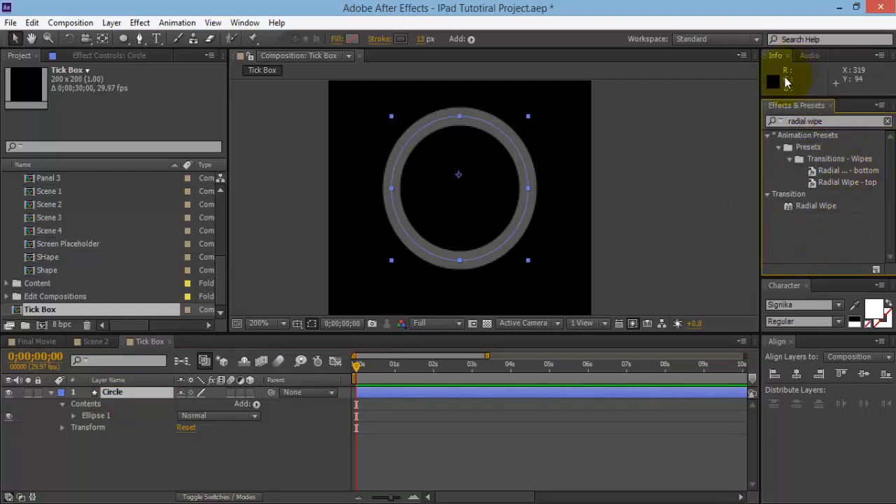
pyautogui.moveTo(816, 205); pyautogui.dragTo(501, 203)
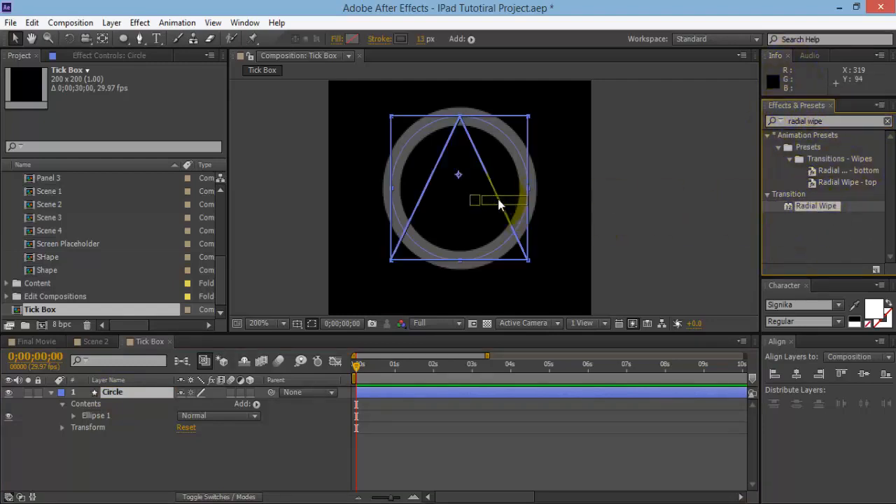
pyautogui.doubleClick(816, 205)
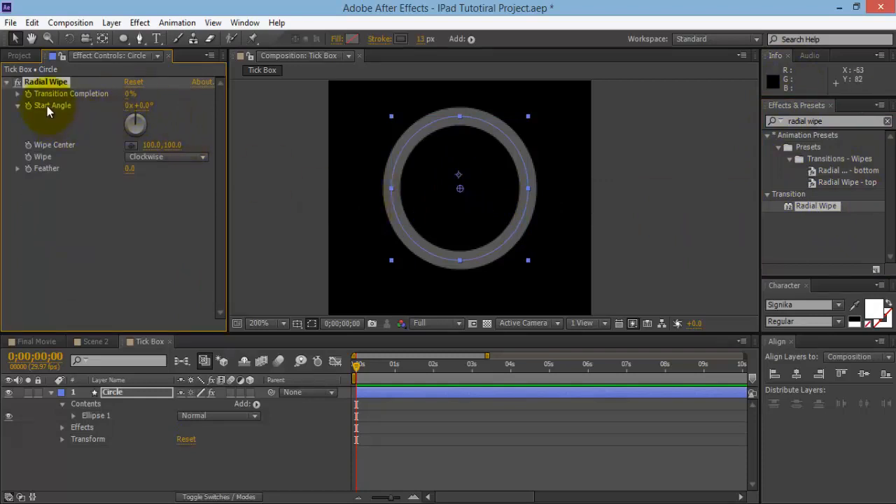
pyautogui.moveTo(130, 152)
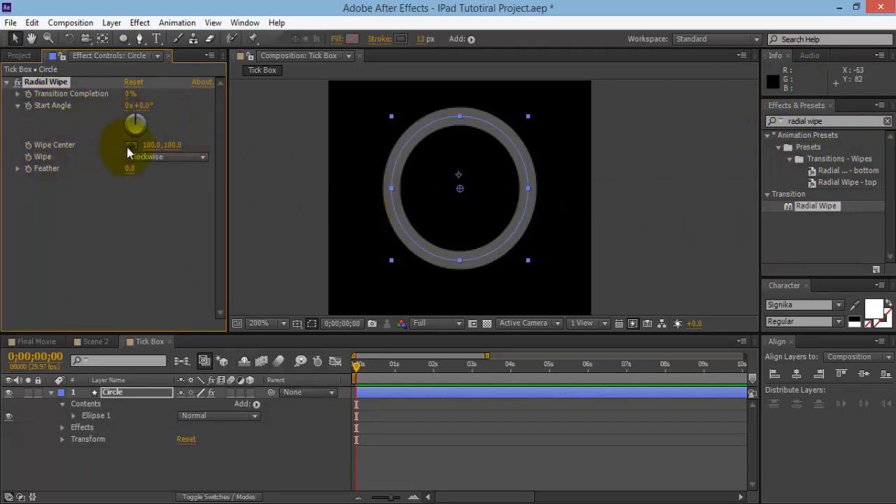
pyautogui.moveTo(459, 188); pyautogui.dragTo(474, 191)
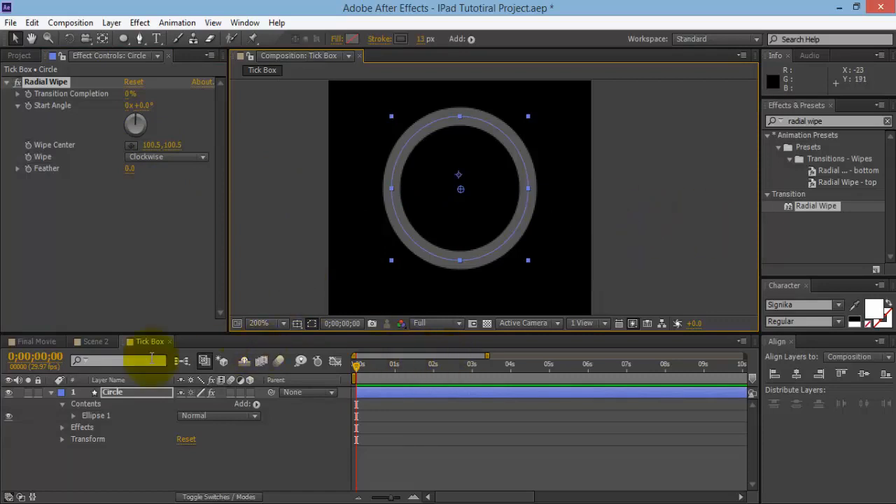
# - Keyframe Transition Completion from 100% to 0% over about 20 frames, then scrub to preview
pyautogui.moveTo(355, 366); pyautogui.dragTo(386, 365)
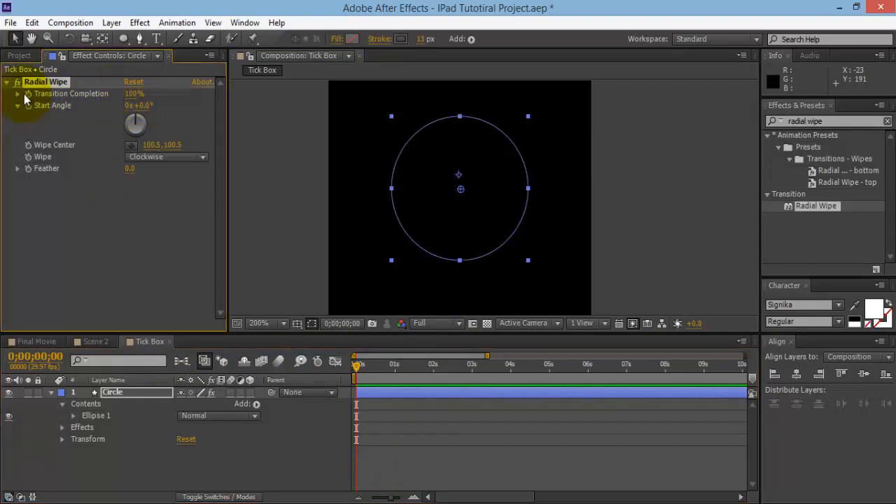
pyautogui.moveTo(358, 364)
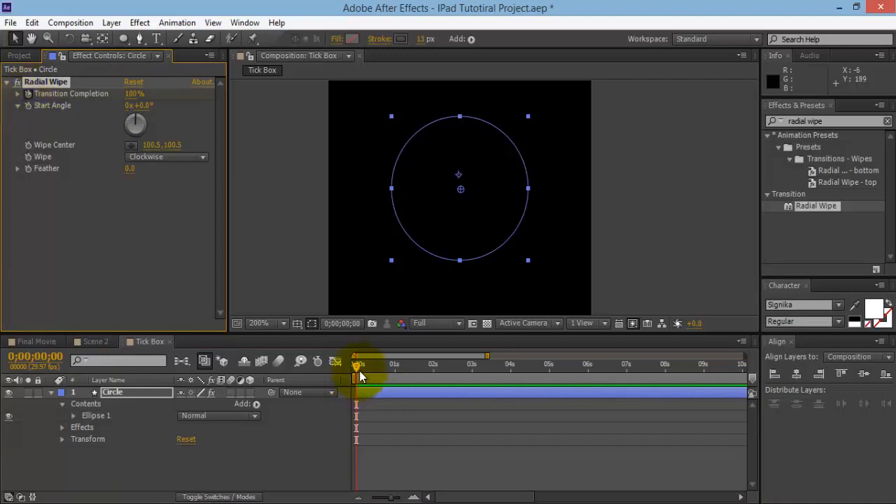
pyautogui.moveTo(356, 363); pyautogui.dragTo(380, 363)
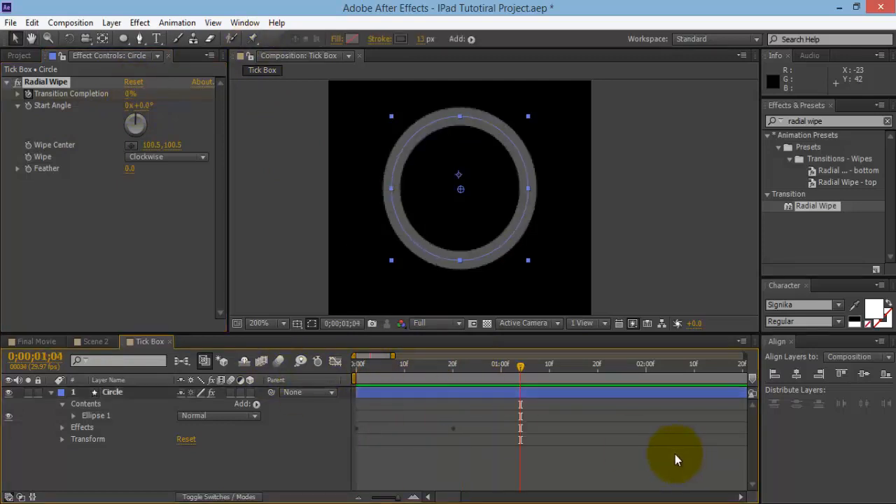
pyautogui.moveTo(520, 363); pyautogui.dragTo(355, 363)
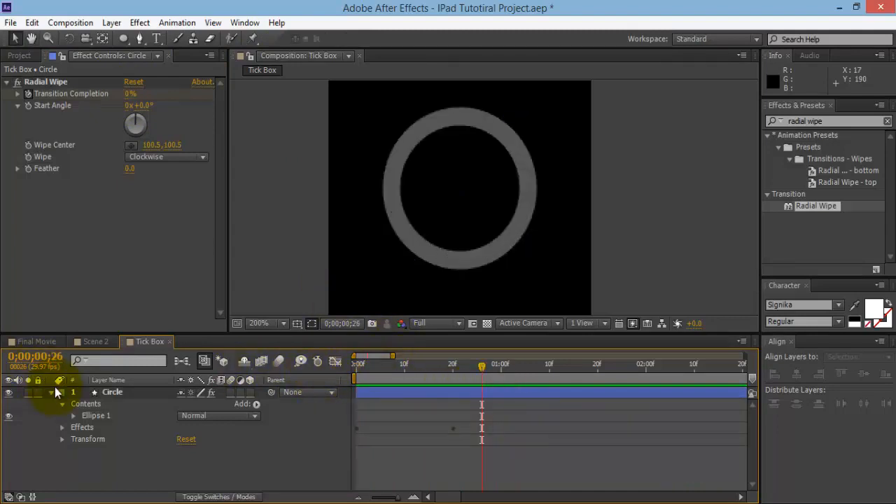
# - Collapse the Circle layer, pen-draw a tick path over the ring, and set its stroke to 0 px
pyautogui.click(51, 392)
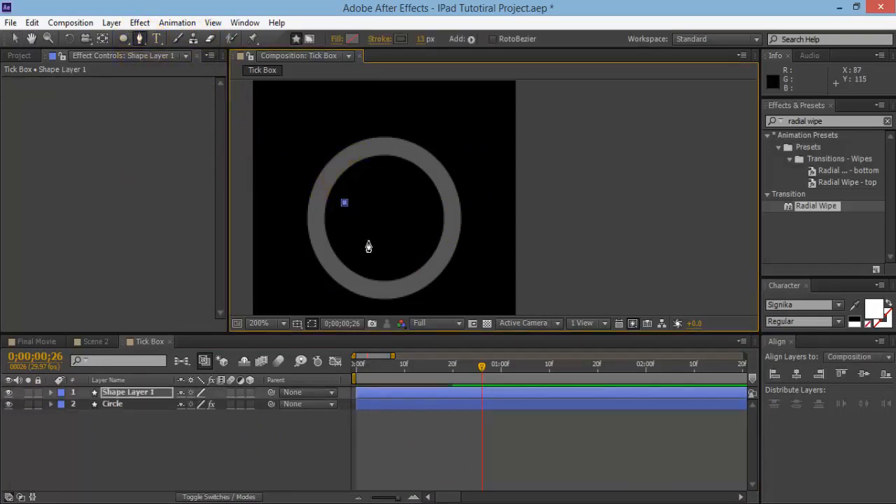
pyautogui.moveTo(342, 202); pyautogui.dragTo(388, 255)
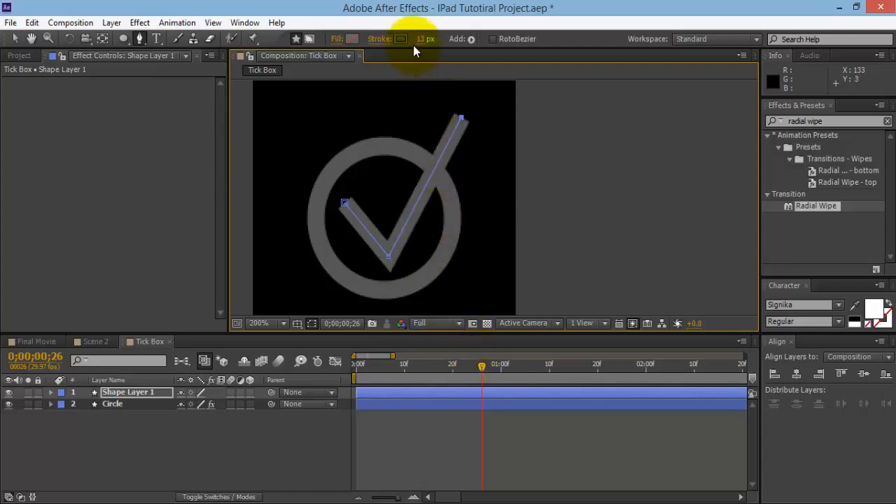
pyautogui.click(425, 39)
pyautogui.write('0')
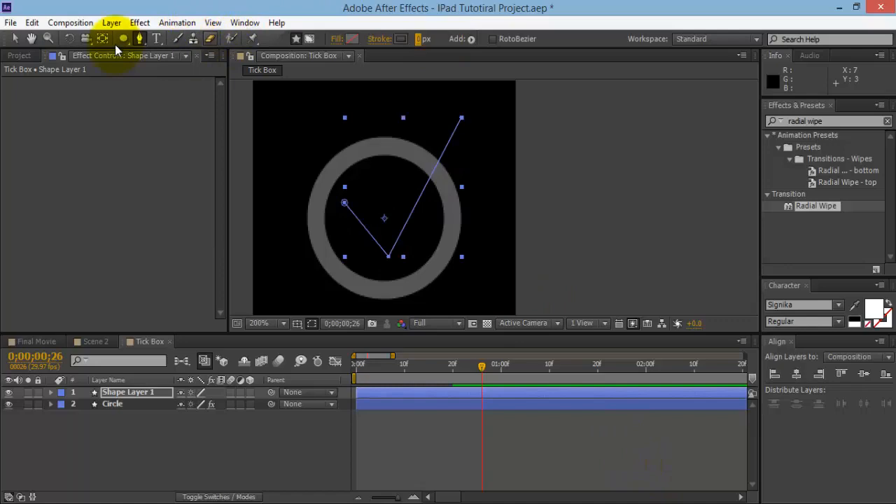
pyautogui.moveTo(161, 419)
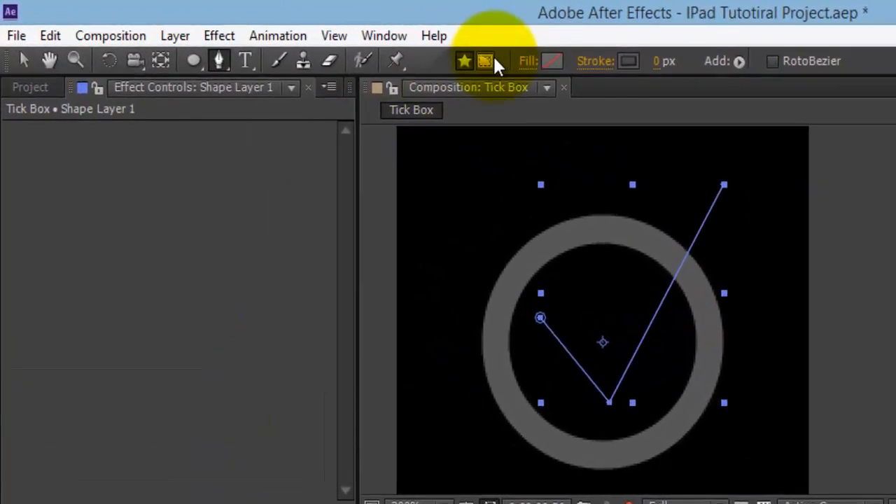
pyautogui.moveTo(485, 61)
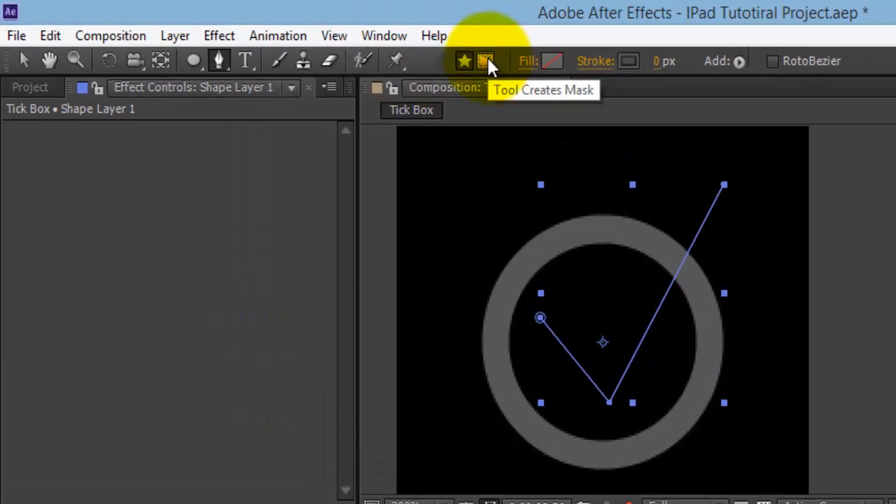
# - Add a Stroke effect to the tick mask: layer named Tick, white, Brush Size 8.2, Hardness 79%
pyautogui.click(485, 61)
pyautogui.write('stroke')
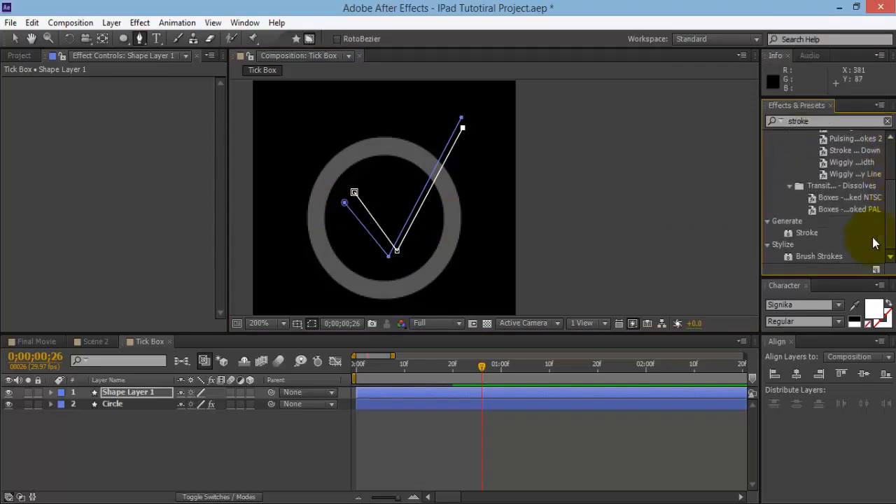
pyautogui.click(806, 233)
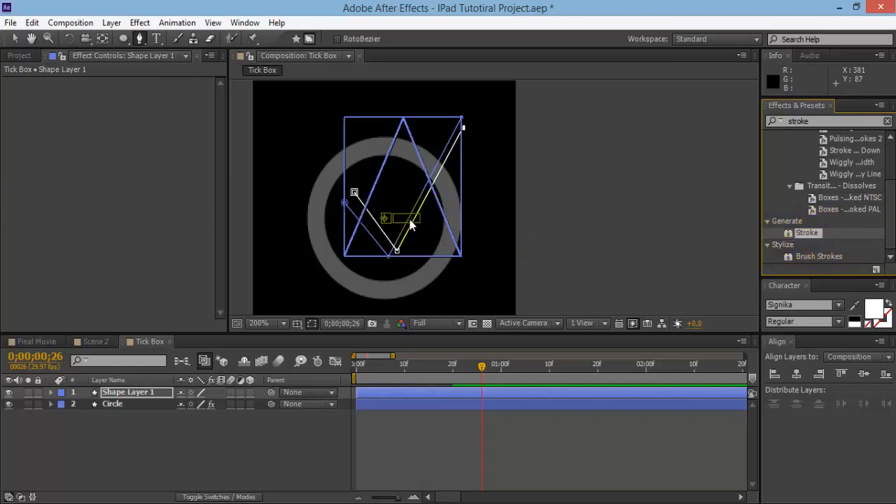
pyautogui.click(136, 392)
pyautogui.write('Tick')
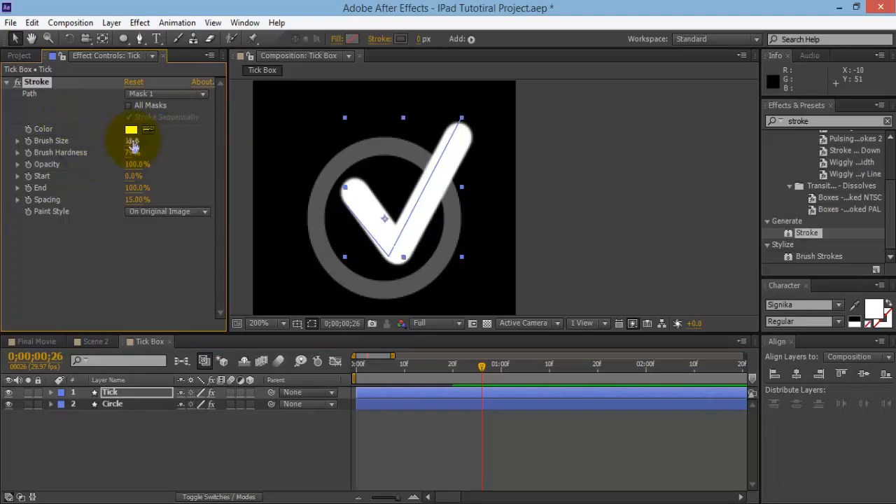
pyautogui.moveTo(129, 140); pyautogui.dragTo(112, 145)
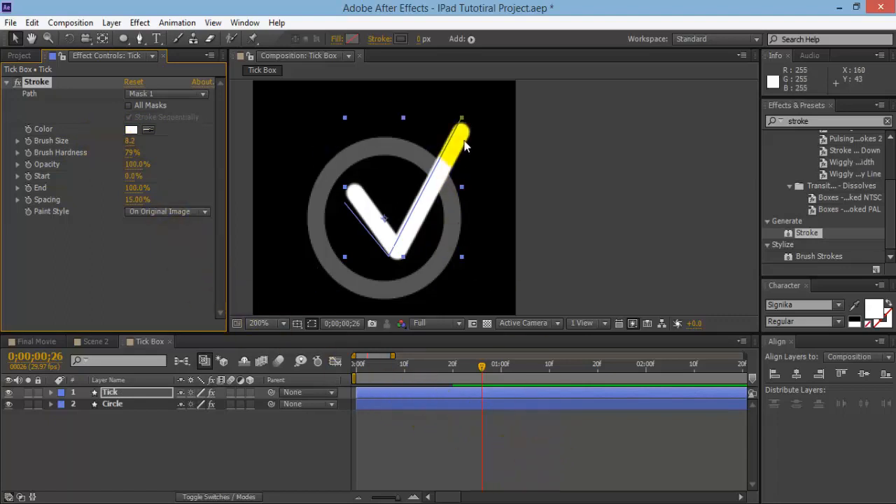
pyautogui.click(110, 392)
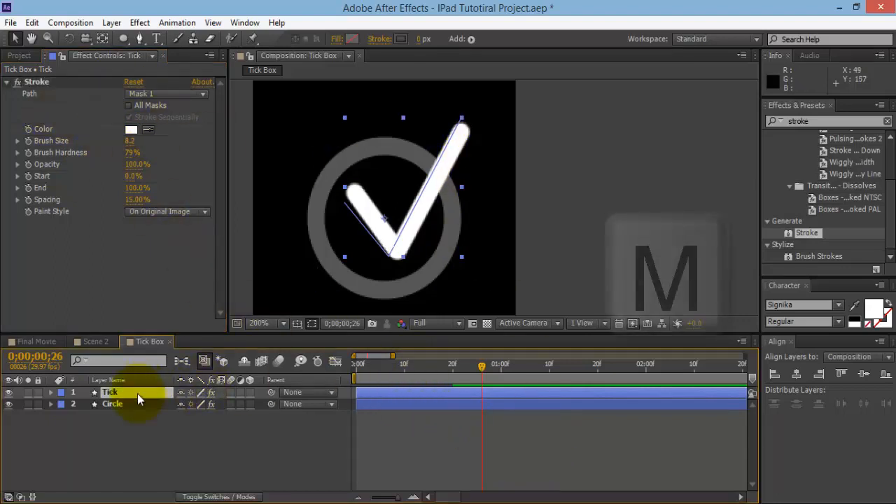
# - Curve the Tick mask's vertices and handles with Brush Size at 0, then restore it to 8.2
pyautogui.click(49, 392)
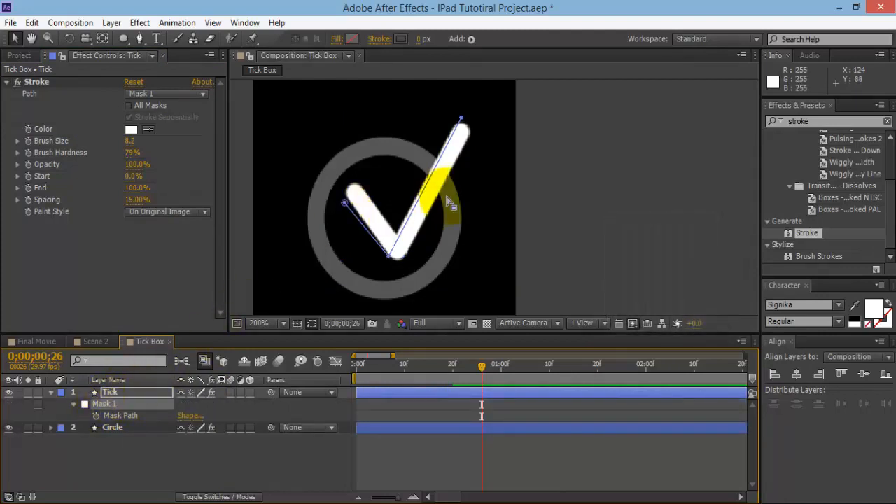
pyautogui.click(156, 39)
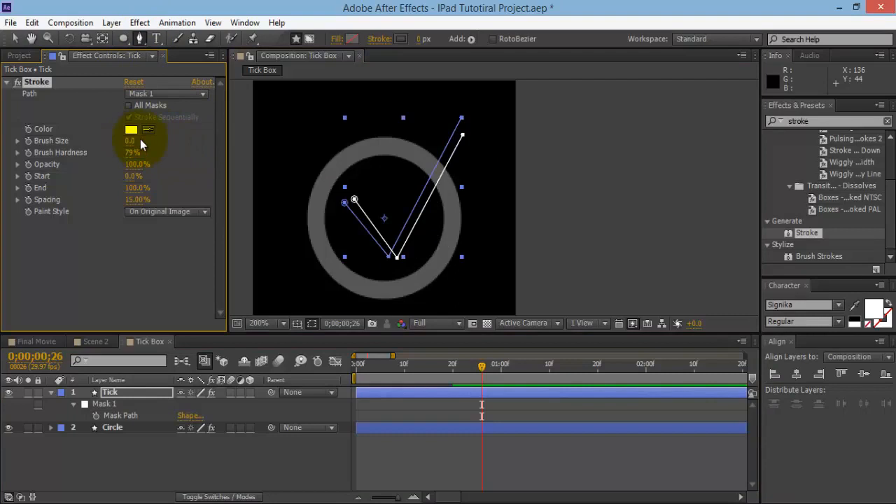
pyautogui.click(122, 38)
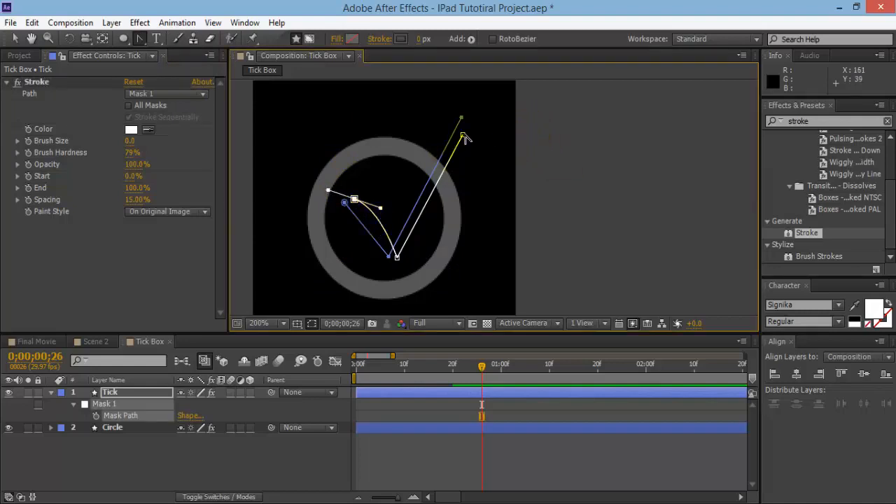
pyautogui.moveTo(461, 119); pyautogui.dragTo(496, 125)
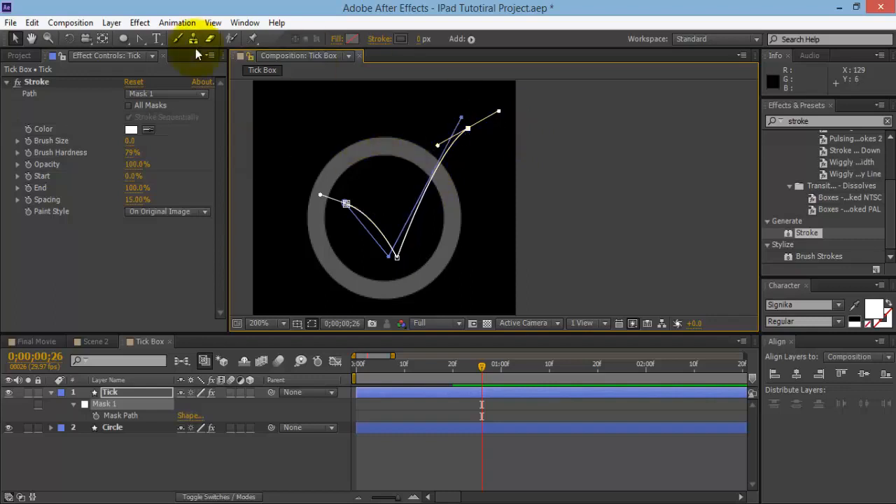
pyautogui.click(128, 117)
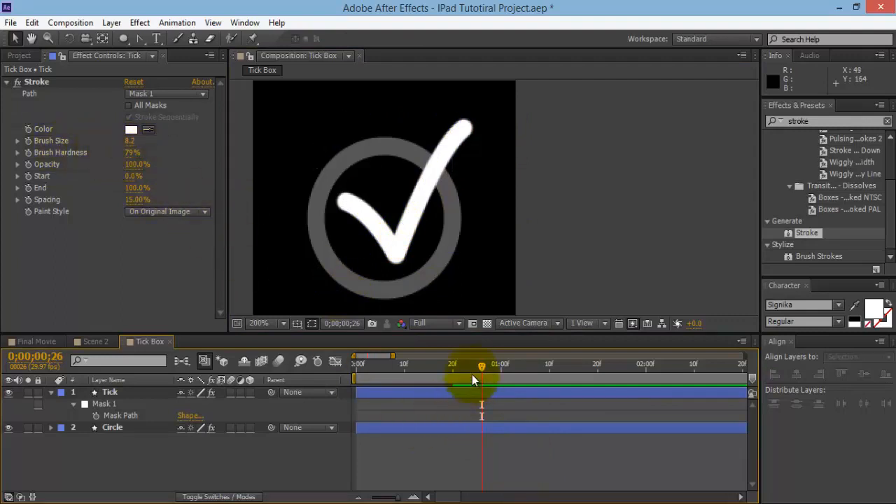
# - Keyframe the Stroke effect's Start from 0% to 100% between about 0.6s and 1.5s
pyautogui.moveTo(482, 366); pyautogui.dragTo(456, 365)
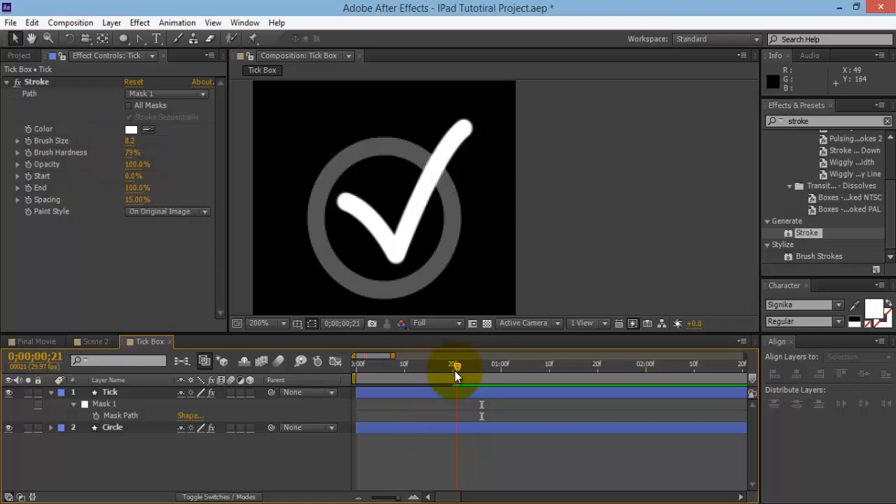
pyautogui.moveTo(456, 365); pyautogui.dragTo(450, 365)
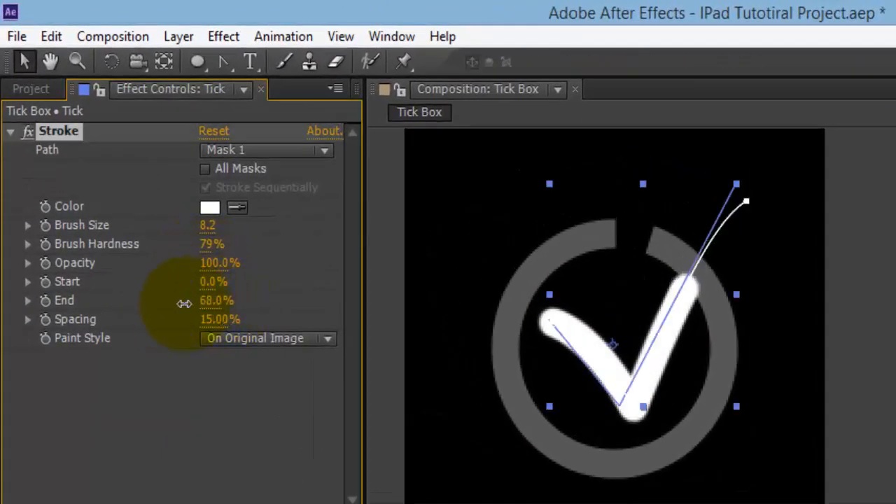
pyautogui.moveTo(217, 300); pyautogui.dragTo(140, 299)
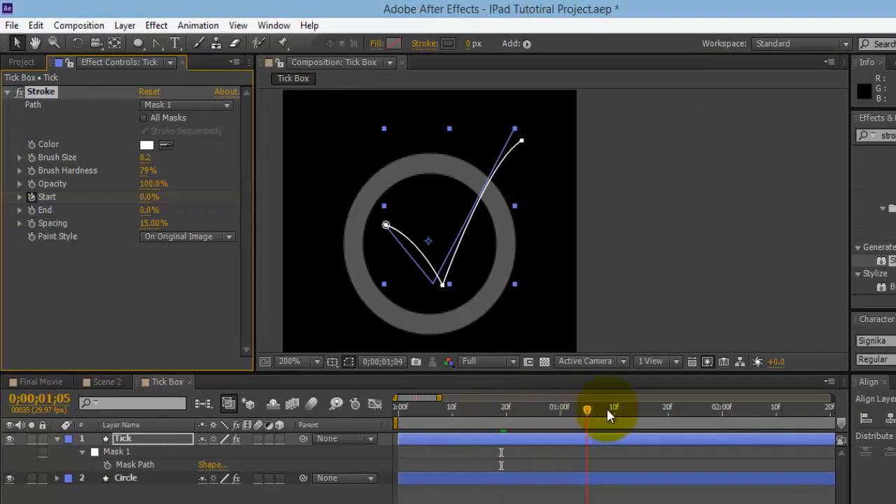
pyautogui.moveTo(614, 408); pyautogui.dragTo(668, 408)
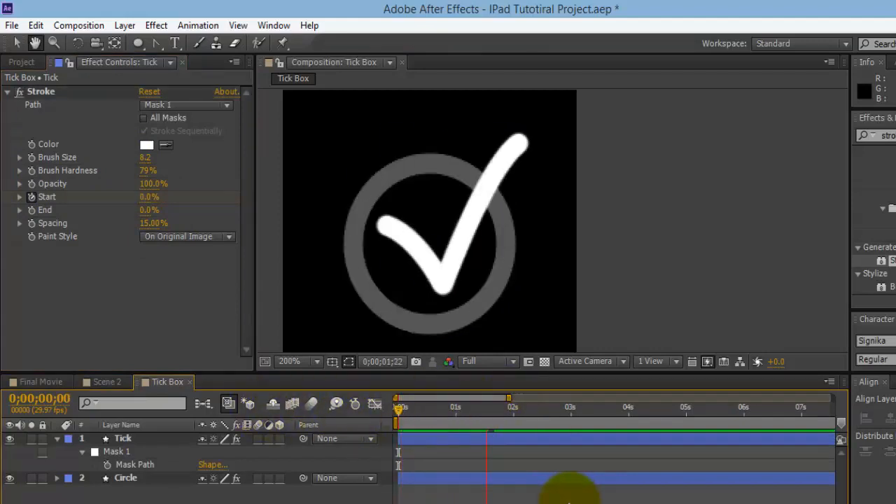
pyautogui.click(123, 438)
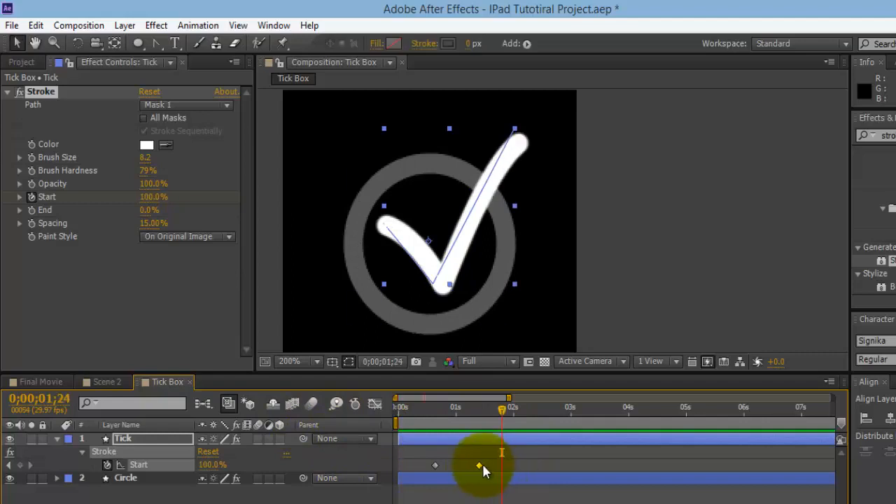
pyautogui.moveTo(502, 411); pyautogui.dragTo(397, 411)
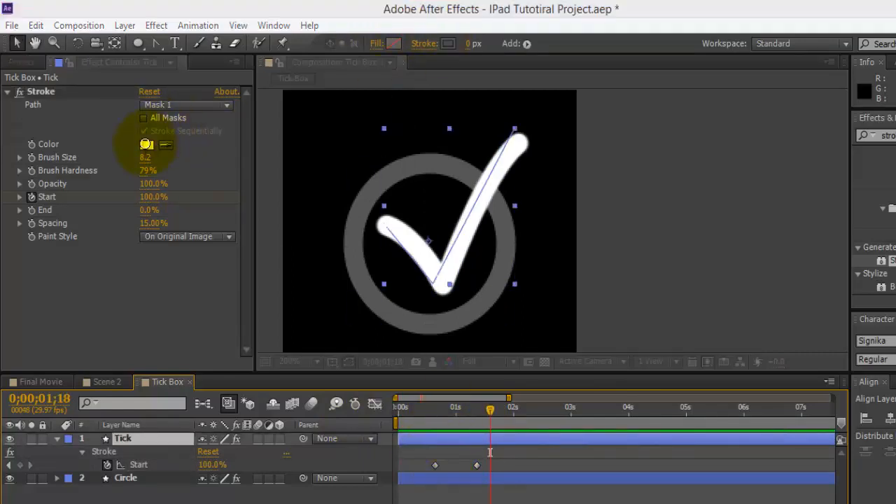
# - Set the Circle ring's stroke to FFFFFF white and confirm the Tick stroke is FFFFFF too
pyautogui.click(146, 144)
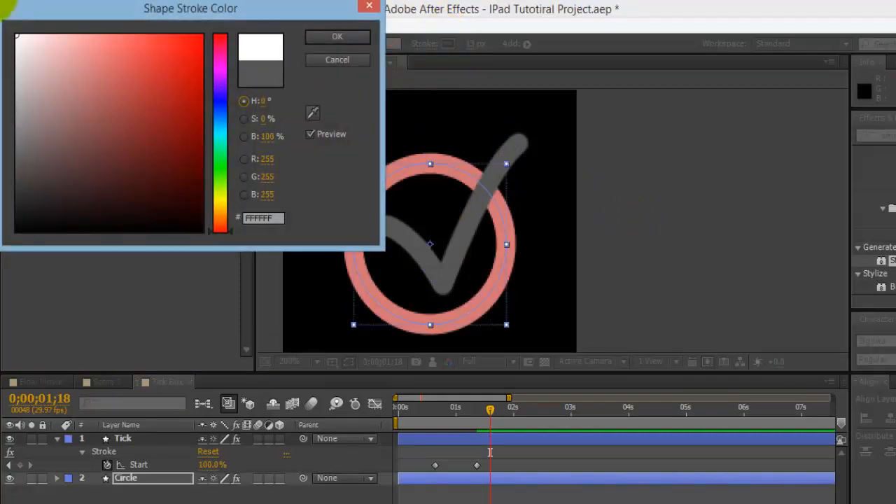
pyautogui.click(336, 36)
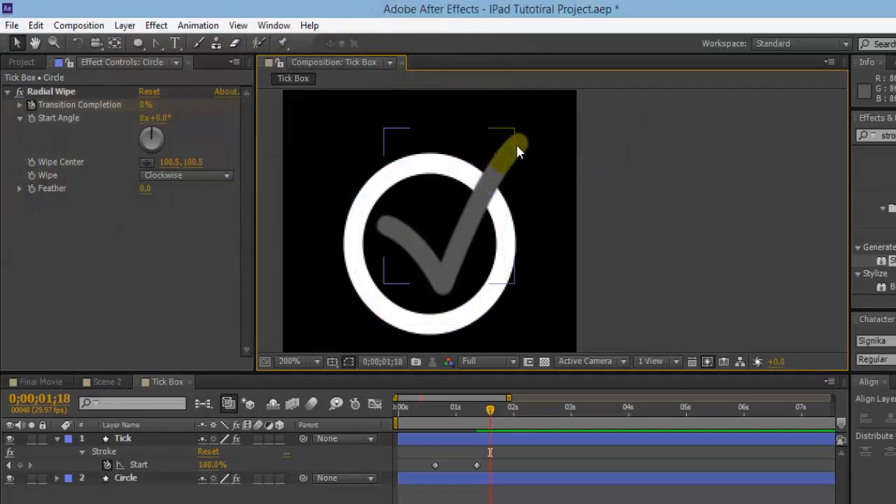
pyautogui.click(123, 437)
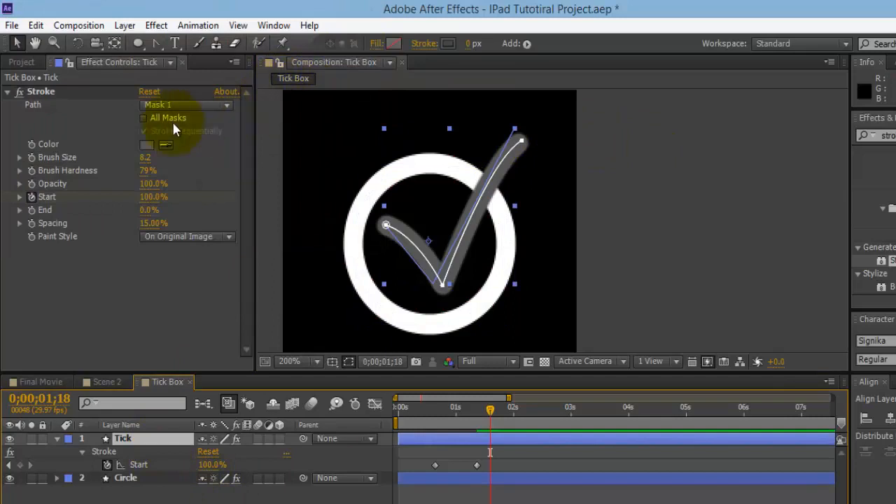
pyautogui.click(147, 144)
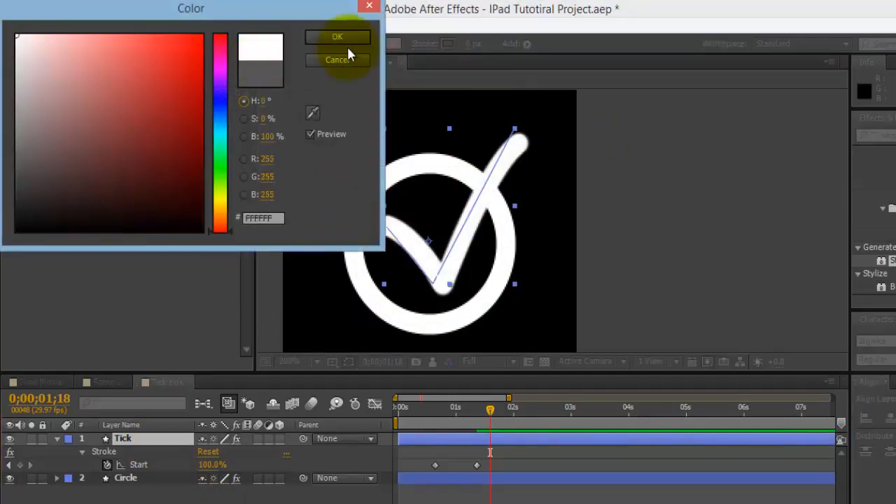
pyautogui.click(338, 37)
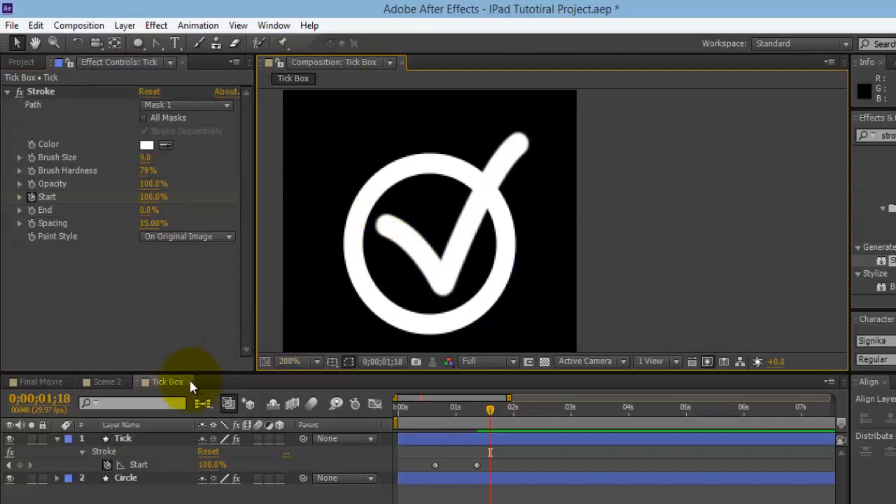
# - Move Scene 2 to about seven seconds and add Tick Box as its top layer
pyautogui.click(107, 381)
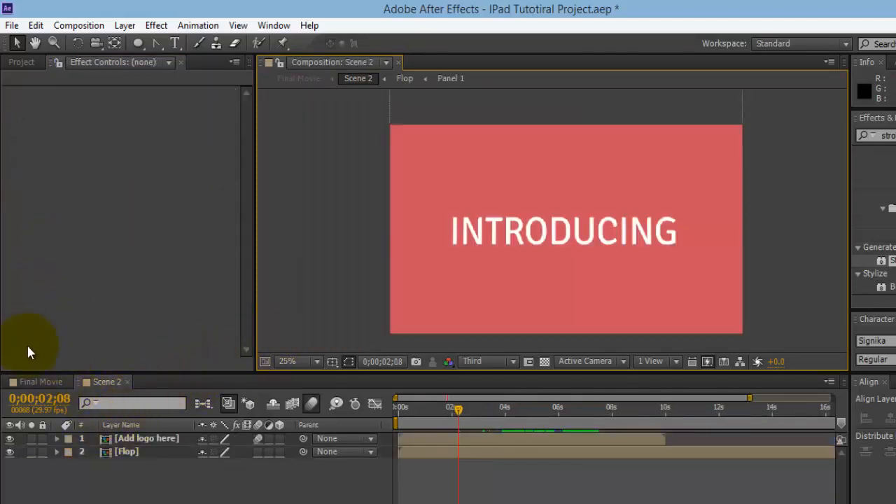
pyautogui.moveTo(458, 408); pyautogui.dragTo(608, 408)
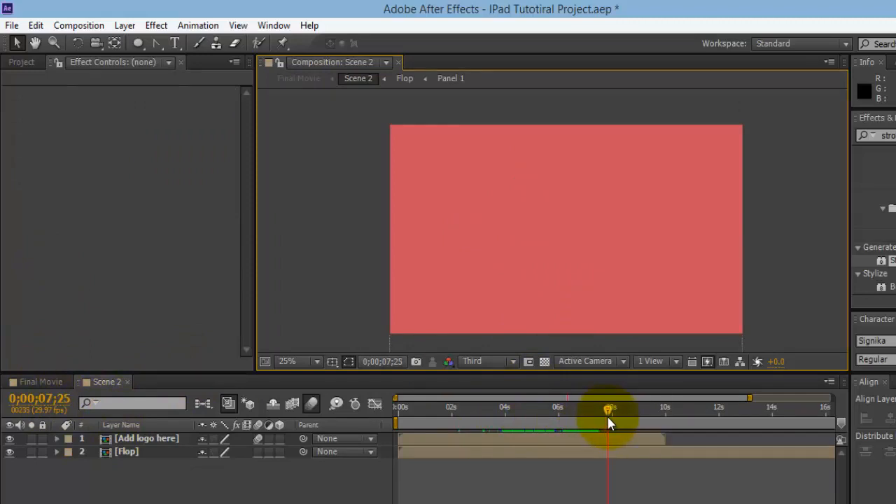
pyautogui.moveTo(609, 410); pyautogui.dragTo(580, 409)
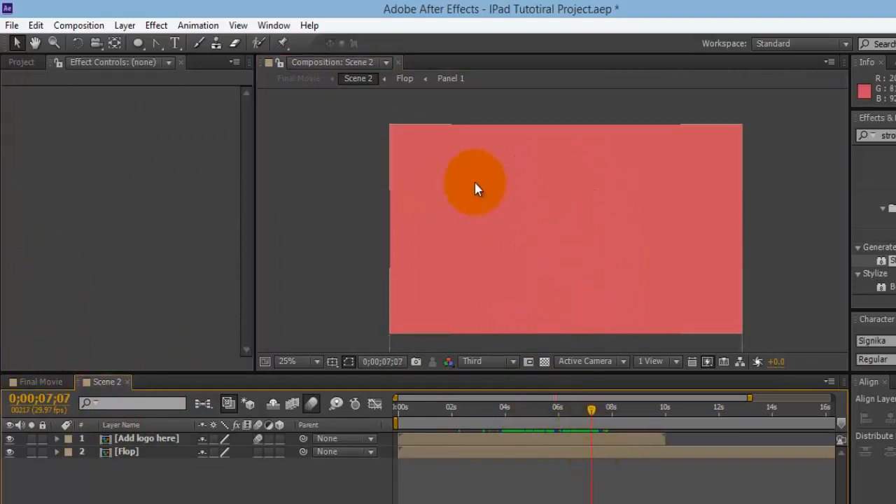
pyautogui.click(21, 61)
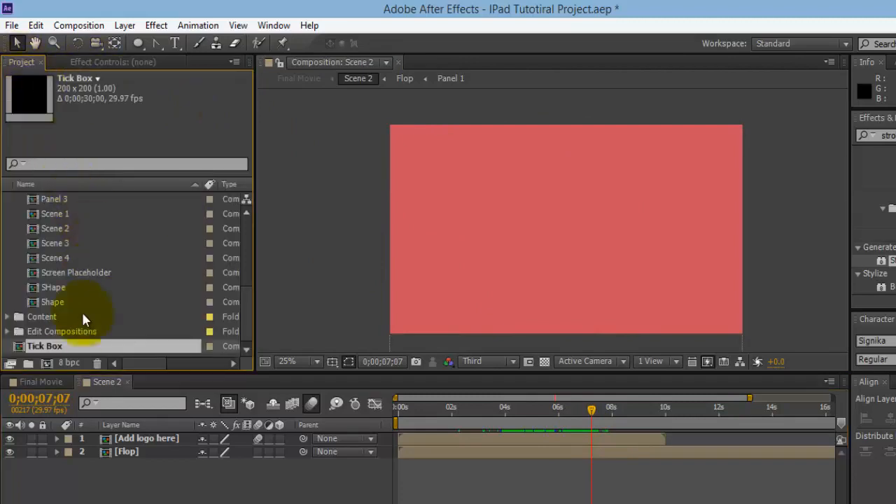
pyautogui.click(147, 438)
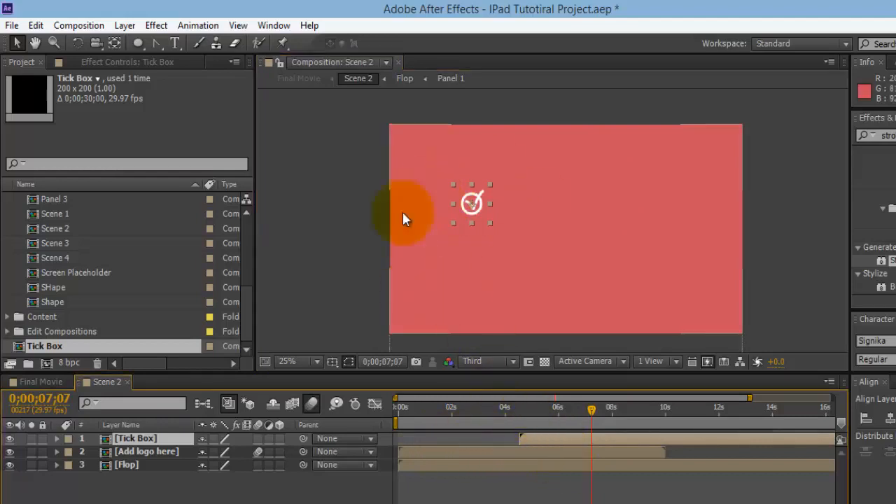
pyautogui.moveTo(587, 427)
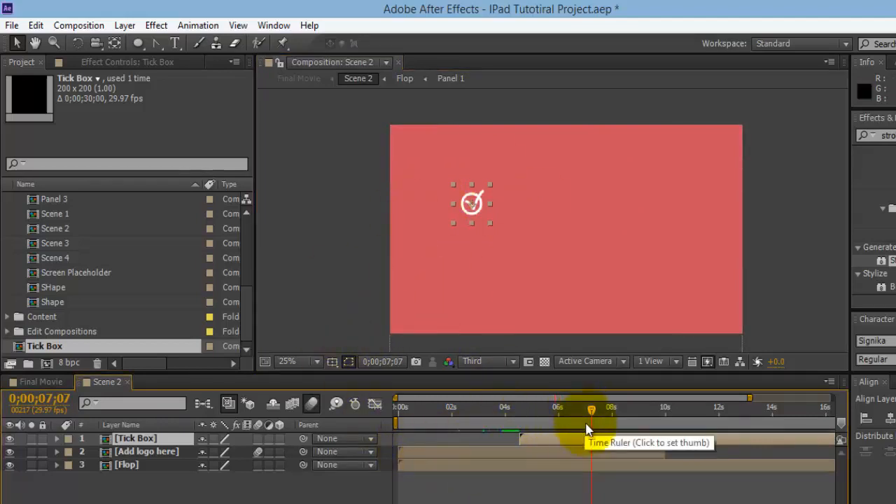